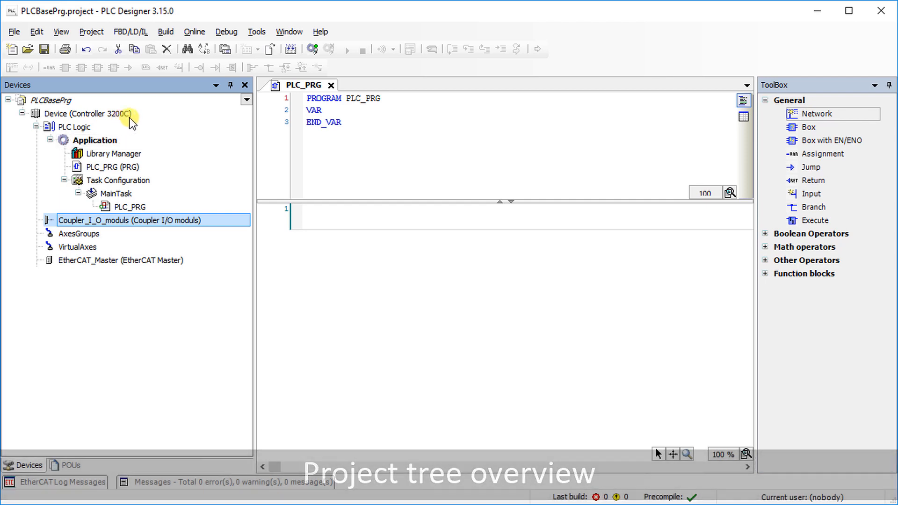
{"action": "mouse_move", "coordinate": [24, 183]}
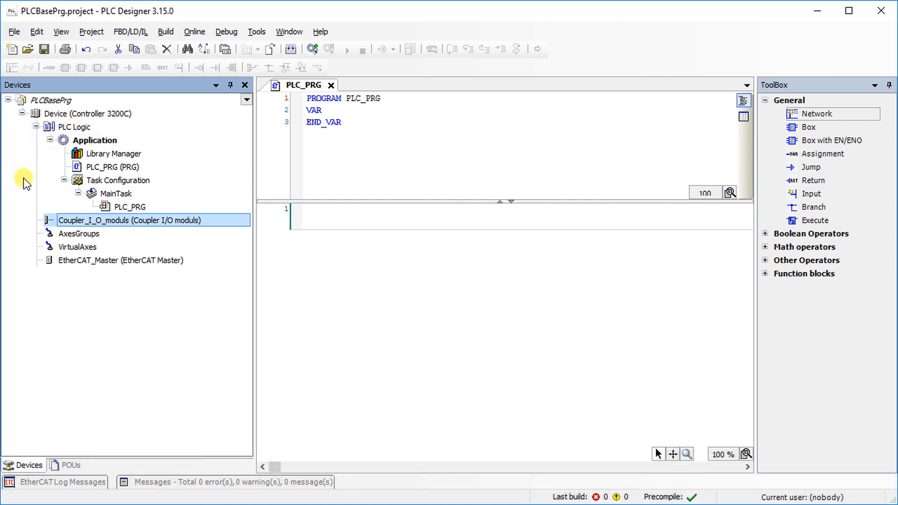
{"action": "mouse_move", "coordinate": [49, 223]}
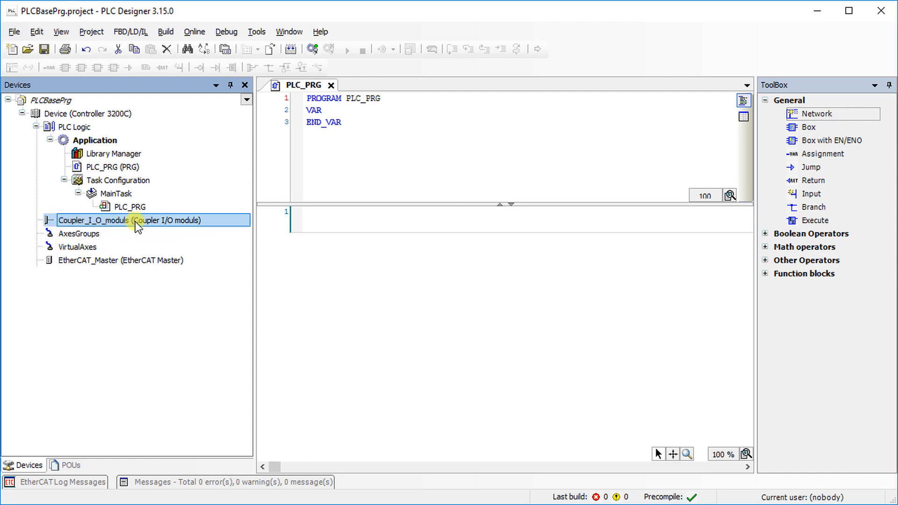
{"action": "mouse_move", "coordinate": [224, 225]}
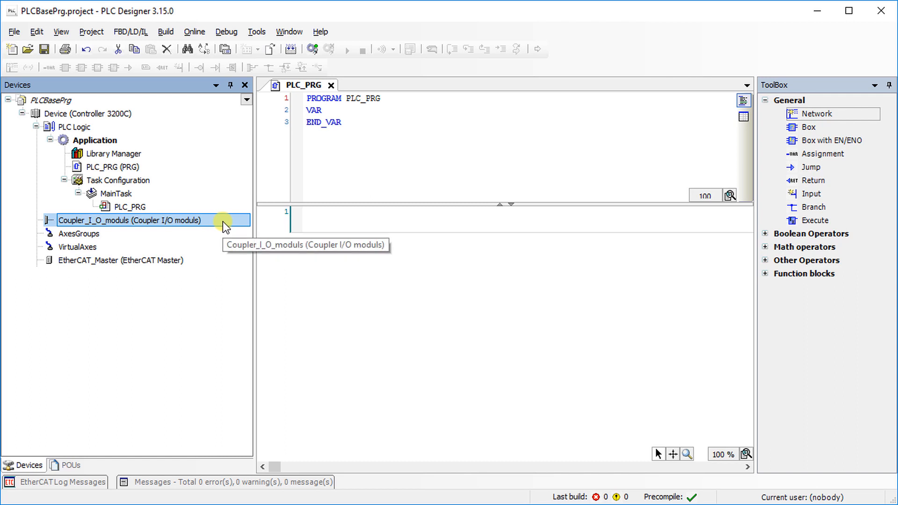
{"action": "mouse_move", "coordinate": [244, 225]}
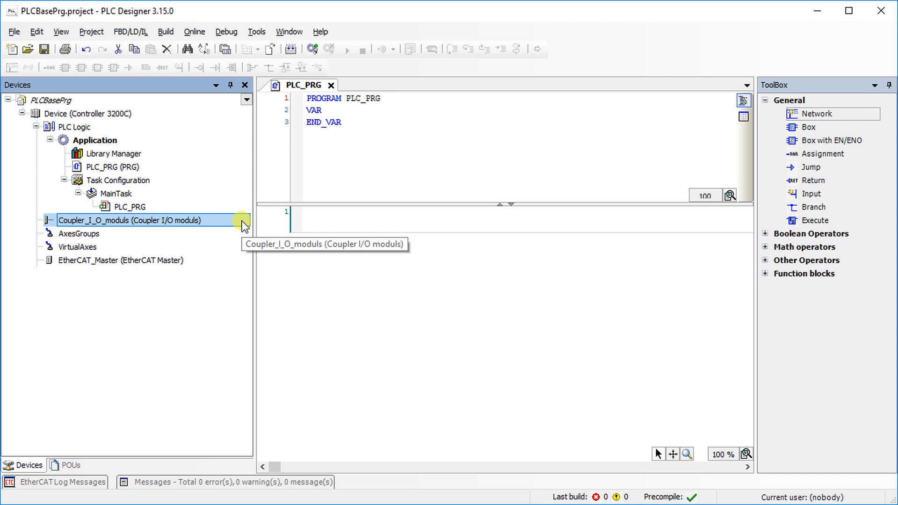
Open the Add Device dialog for Coupler_I_O_moduls from its context menu.
{"action": "right_click", "coordinate": [132, 220]}
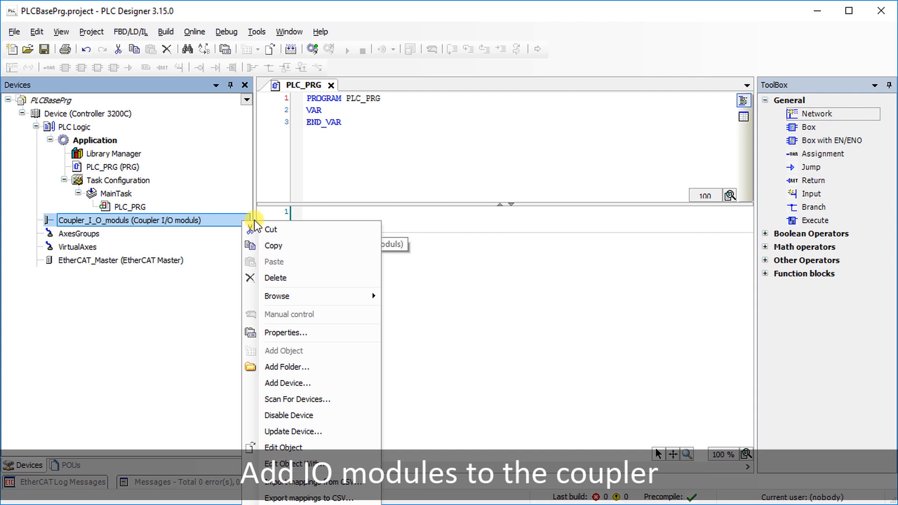
{"action": "mouse_move", "coordinate": [286, 332]}
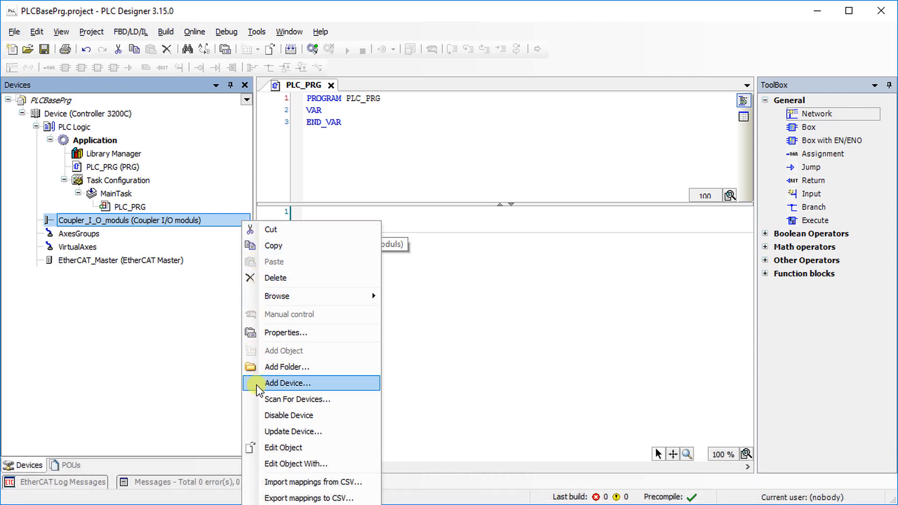
{"action": "left_click", "coordinate": [288, 383]}
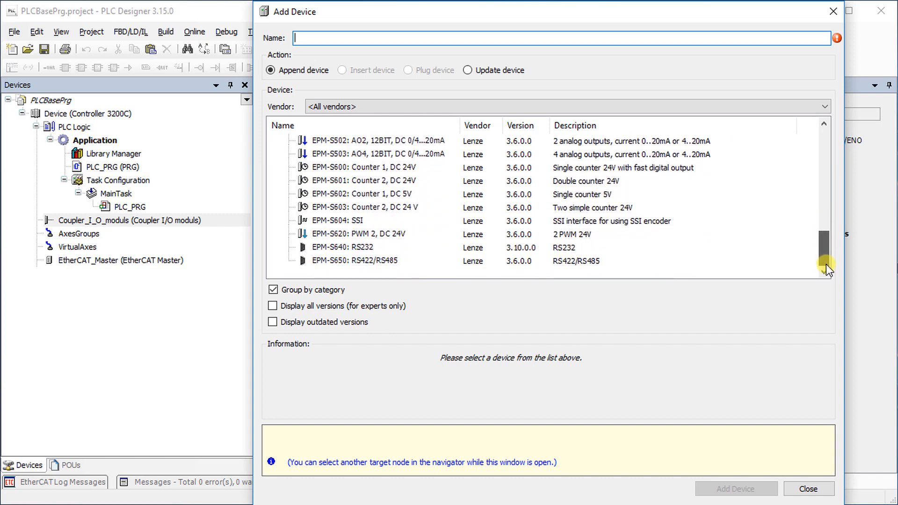
Add the EPM-S202 digital input module and the other EPM modules under the coupler, then close the dialog.
{"action": "left_click", "coordinate": [824, 139]}
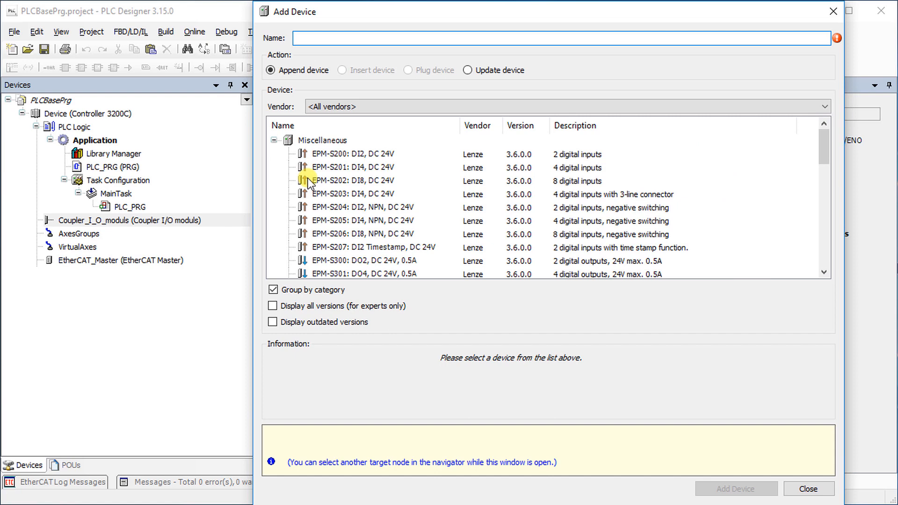
{"action": "left_click", "coordinate": [352, 181]}
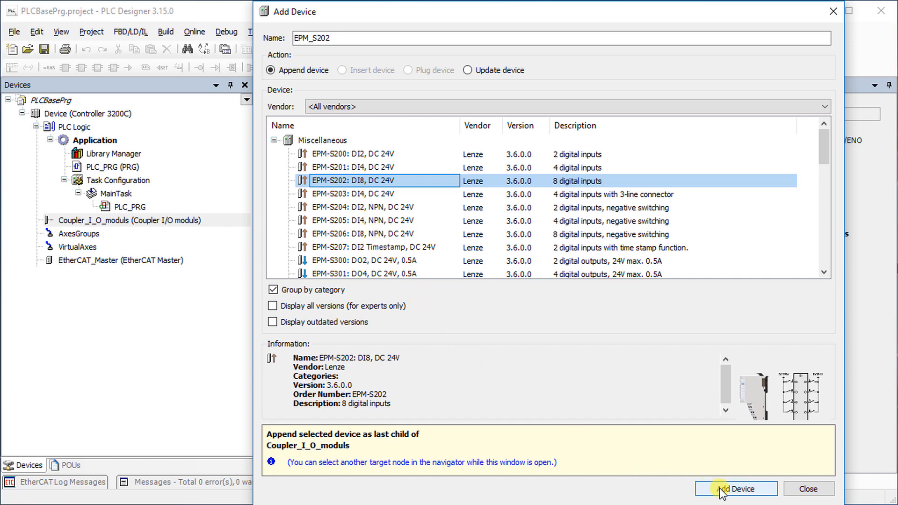
{"action": "left_click", "coordinate": [734, 488]}
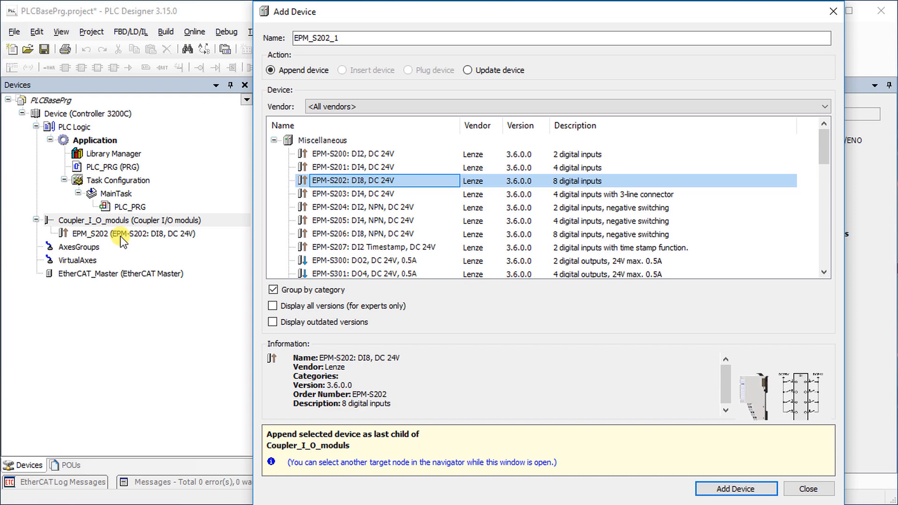
{"action": "mouse_move", "coordinate": [471, 235]}
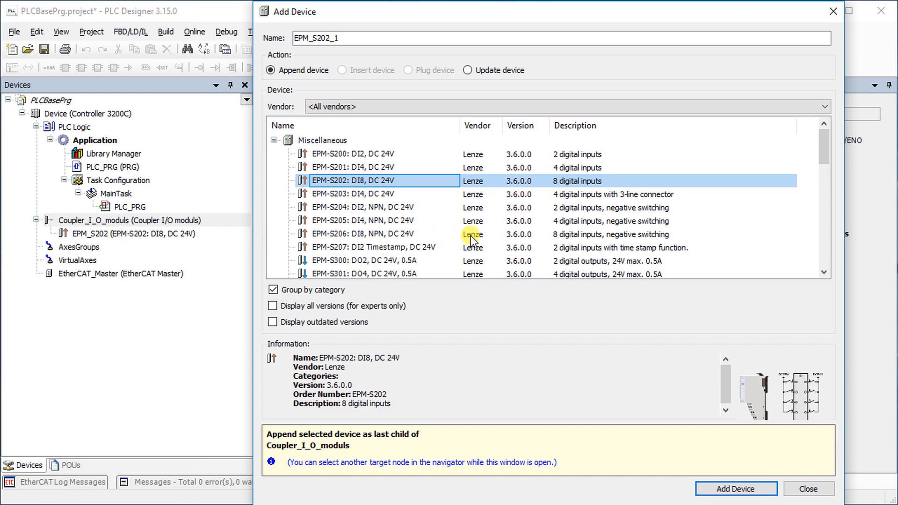
{"action": "mouse_move", "coordinate": [485, 238]}
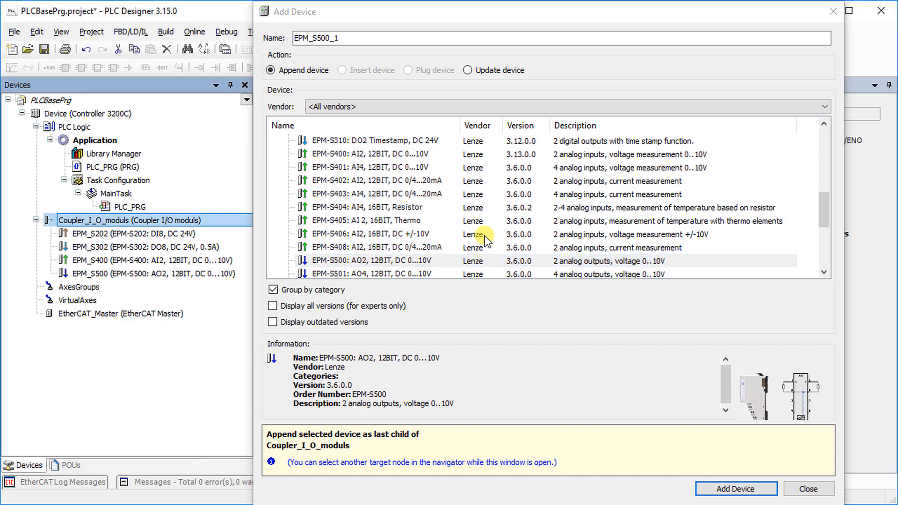
{"action": "mouse_move", "coordinate": [45, 234]}
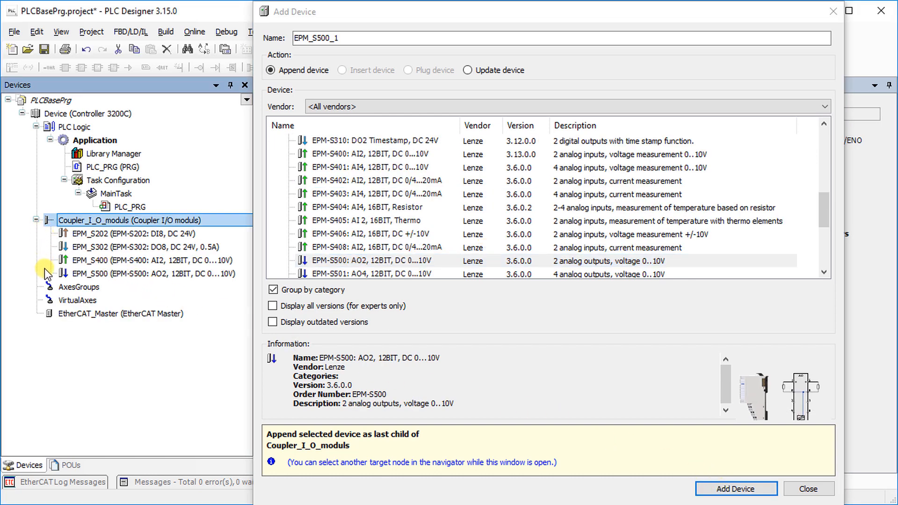
{"action": "mouse_move", "coordinate": [118, 274]}
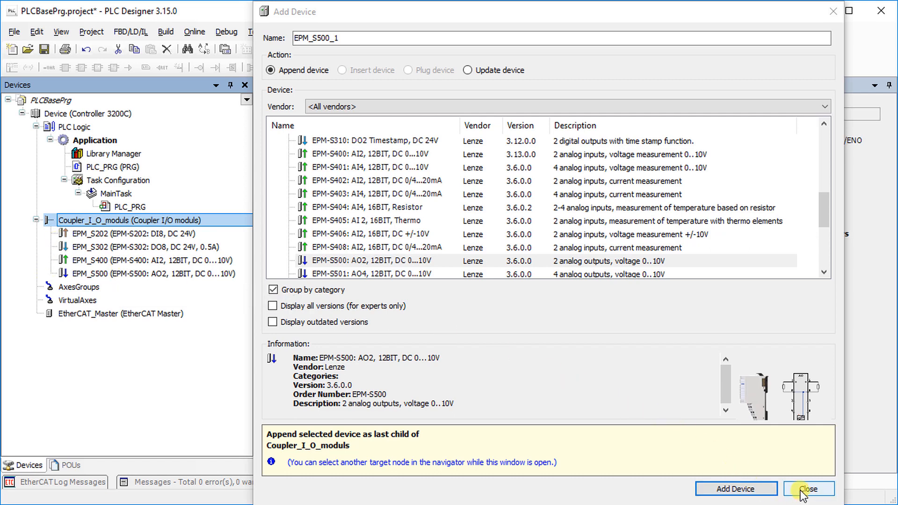
{"action": "left_click", "coordinate": [808, 488]}
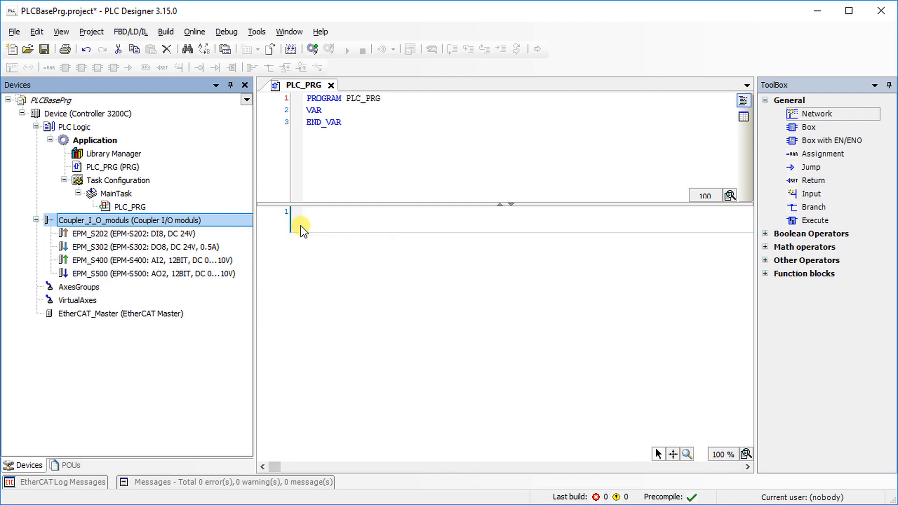
Scan Coupler_I_O_moduls for devices, finding EPM-S202, S302 and S400.
{"action": "right_click", "coordinate": [132, 219]}
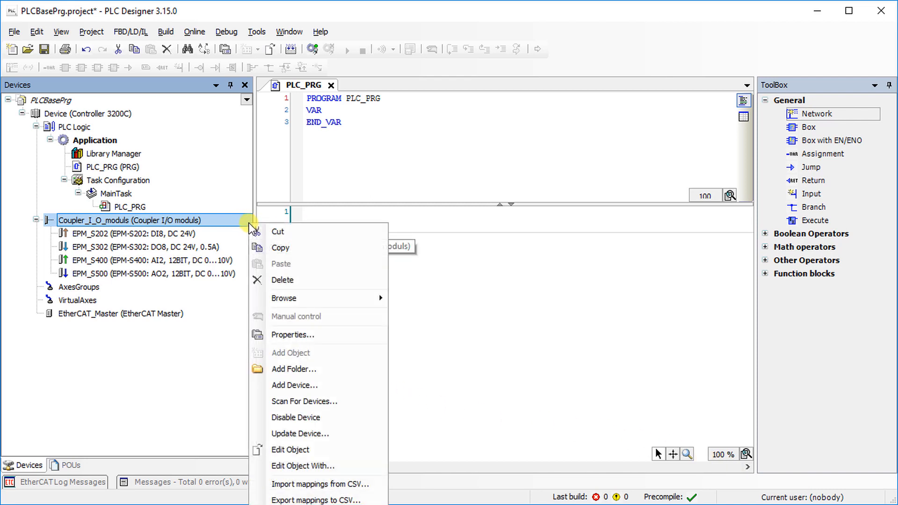
{"action": "mouse_move", "coordinate": [283, 280]}
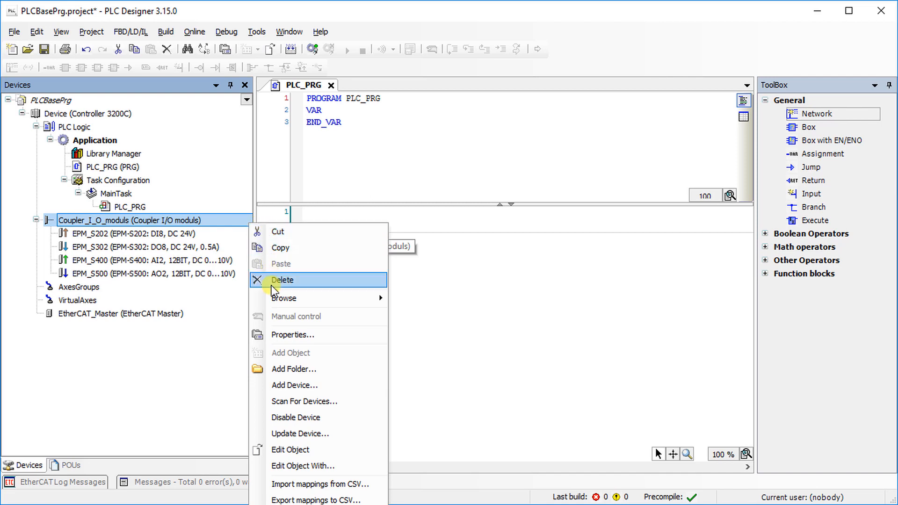
{"action": "mouse_move", "coordinate": [280, 401]}
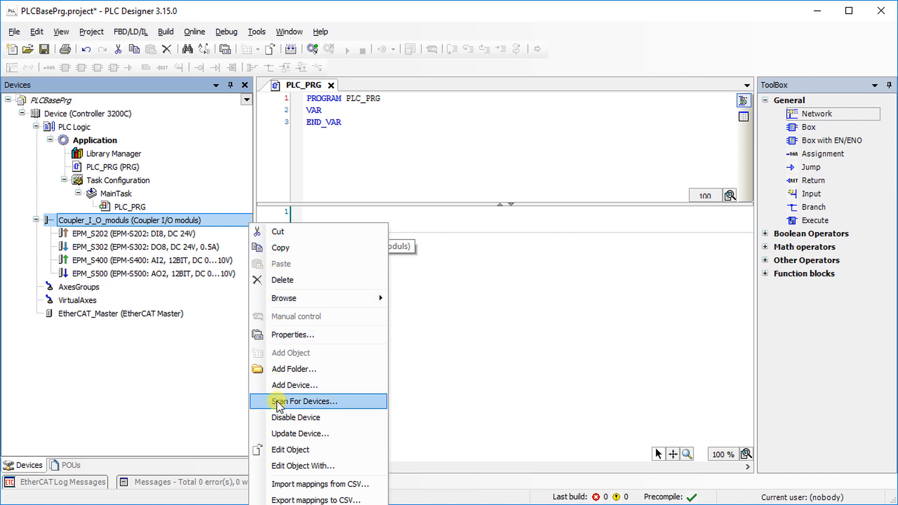
{"action": "left_click", "coordinate": [307, 401]}
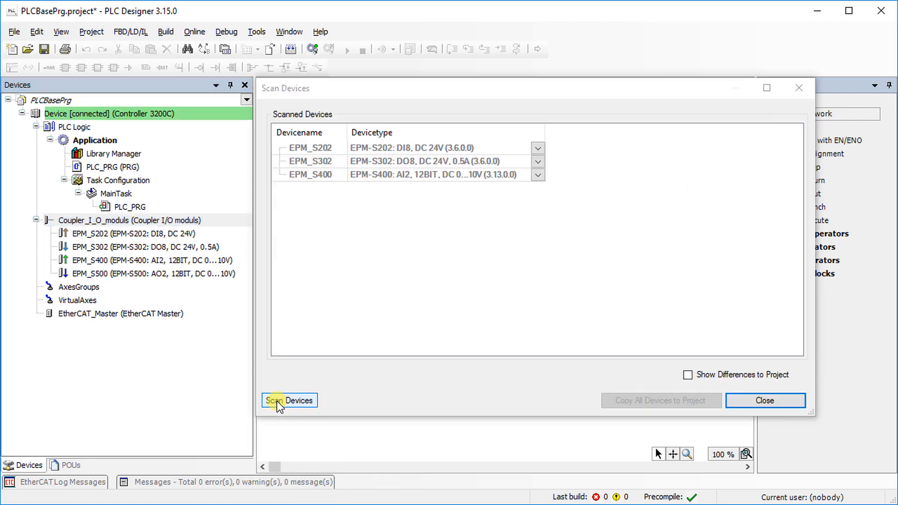
{"action": "mouse_move", "coordinate": [688, 378]}
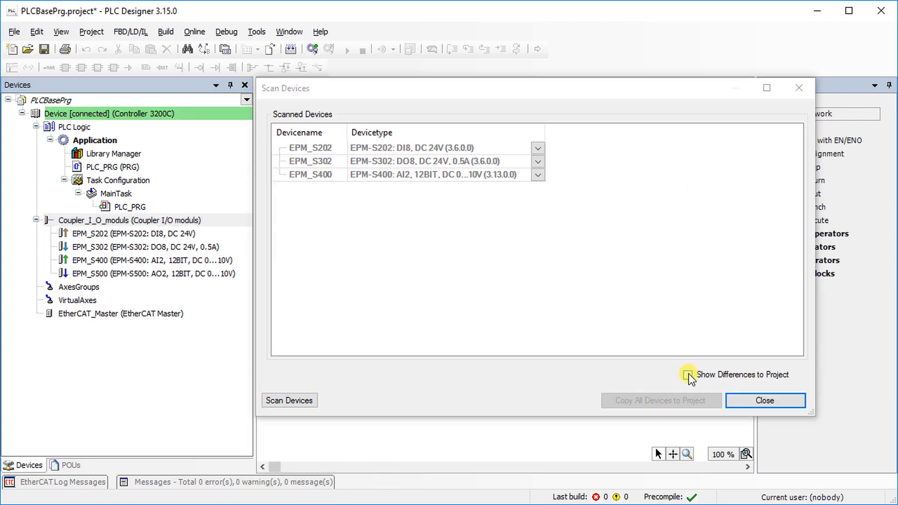
Compare the scan with the project and accept it, removing EPM_S500.
{"action": "left_click", "coordinate": [690, 378]}
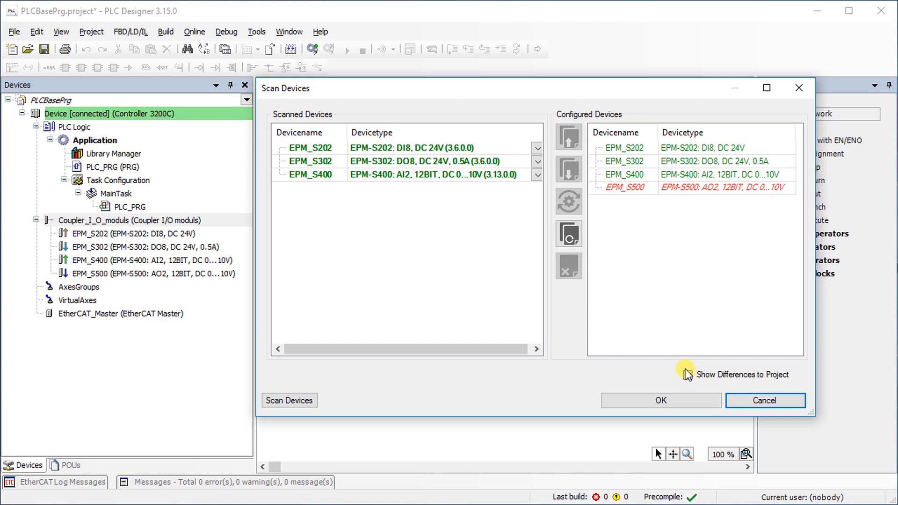
{"action": "left_click", "coordinate": [687, 375]}
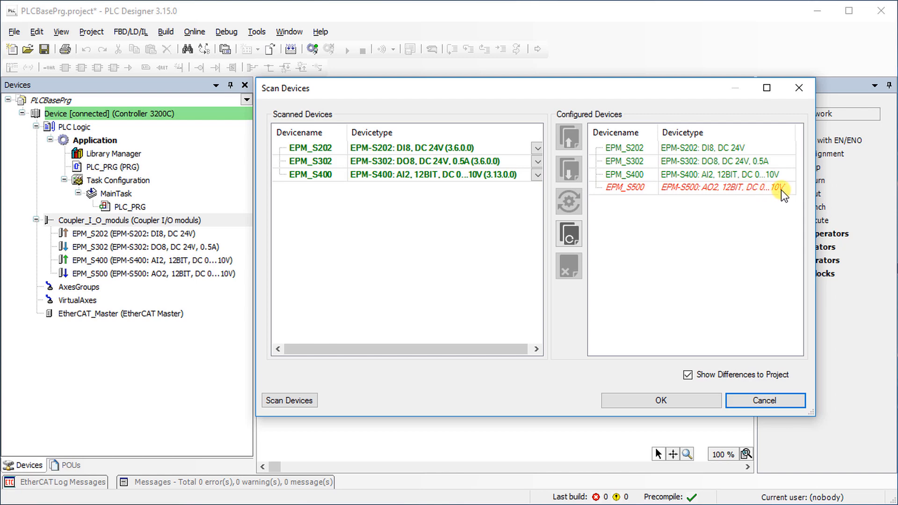
{"action": "mouse_move", "coordinate": [787, 197]}
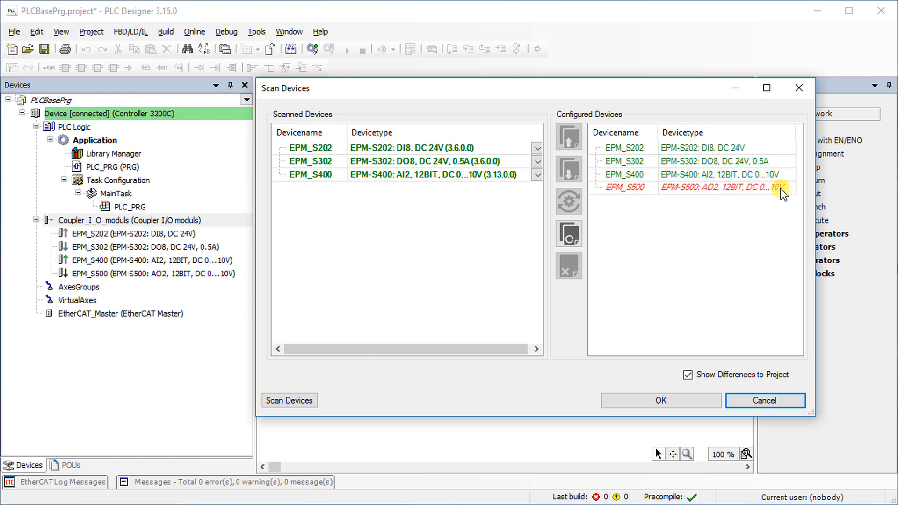
{"action": "mouse_move", "coordinate": [568, 233]}
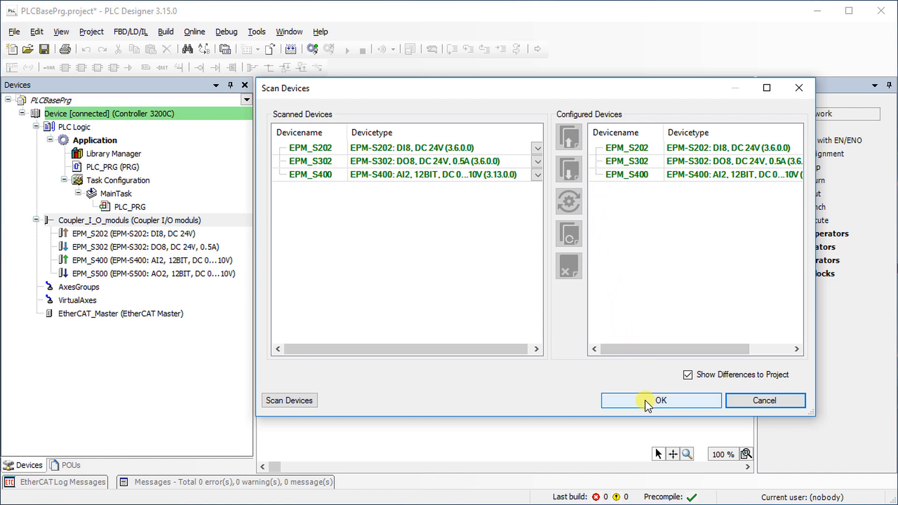
{"action": "left_click", "coordinate": [659, 400]}
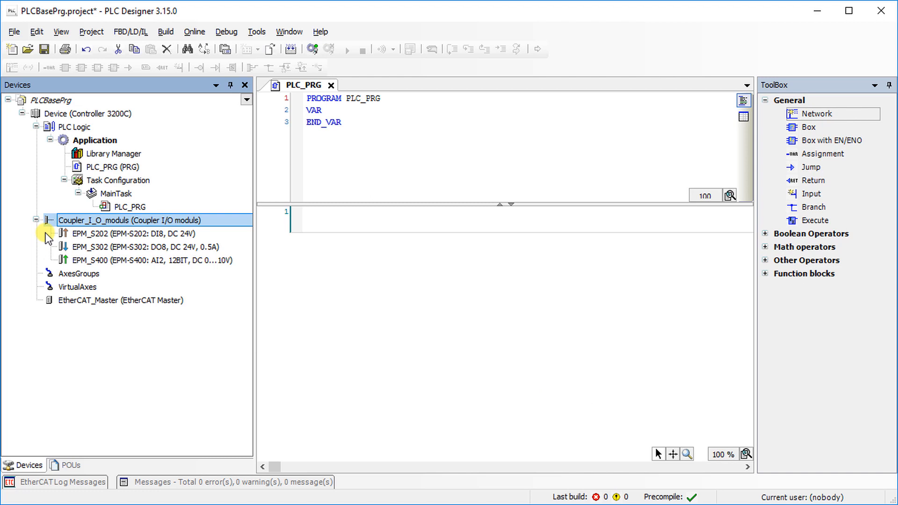
{"action": "mouse_move", "coordinate": [48, 263]}
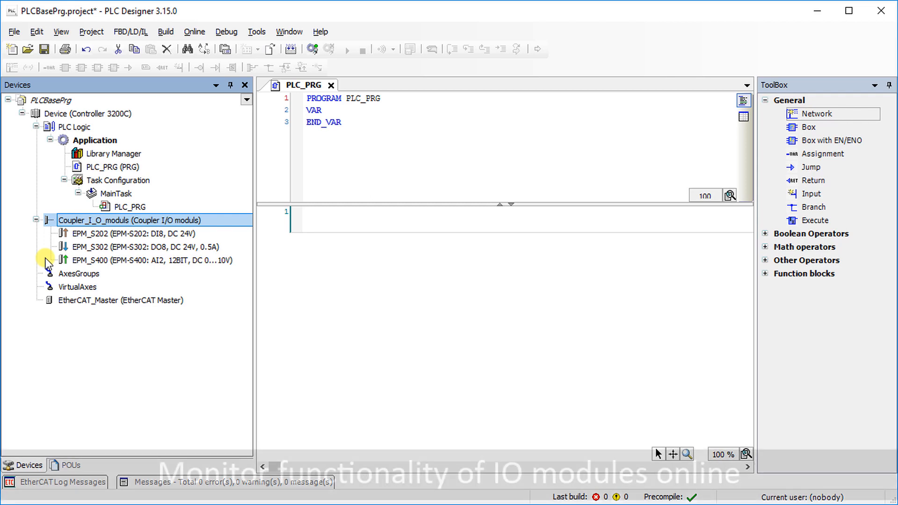
Select PLC_PRG and log in to the controller via Online > Login.
{"action": "left_click", "coordinate": [113, 167]}
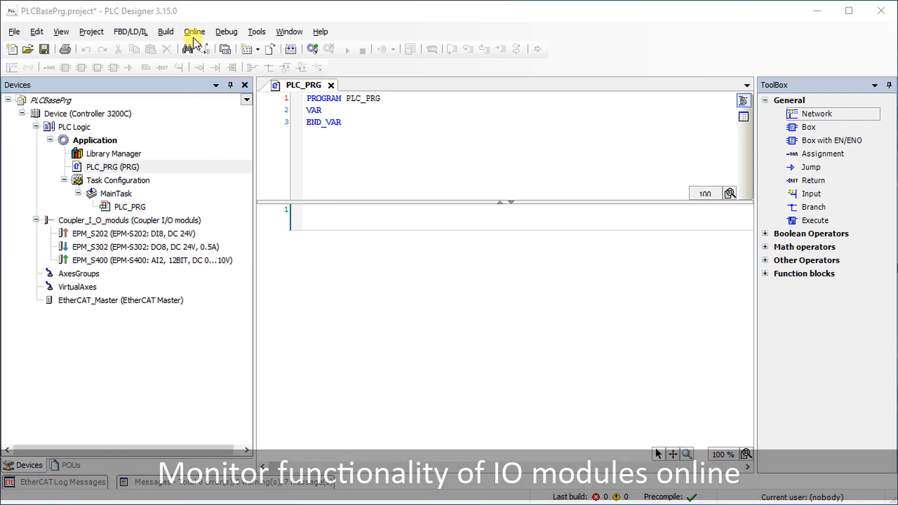
{"action": "left_click", "coordinate": [194, 31]}
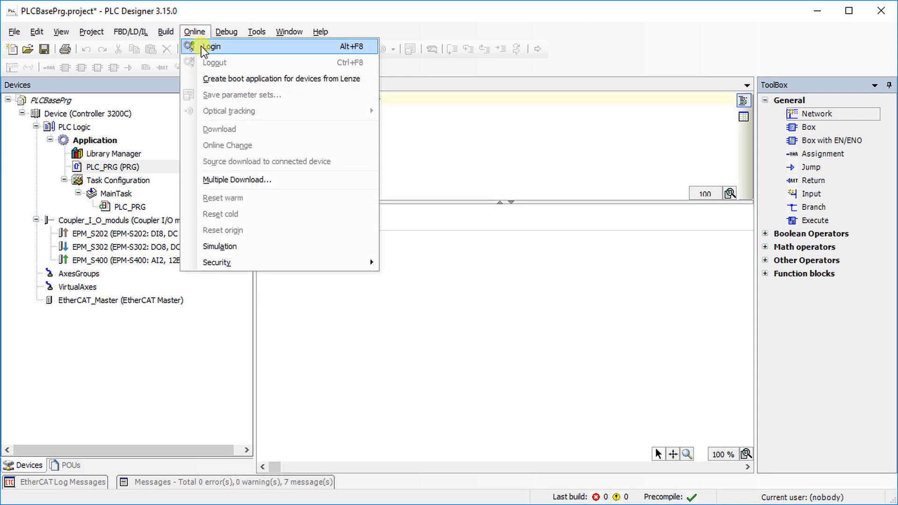
{"action": "left_click", "coordinate": [213, 47]}
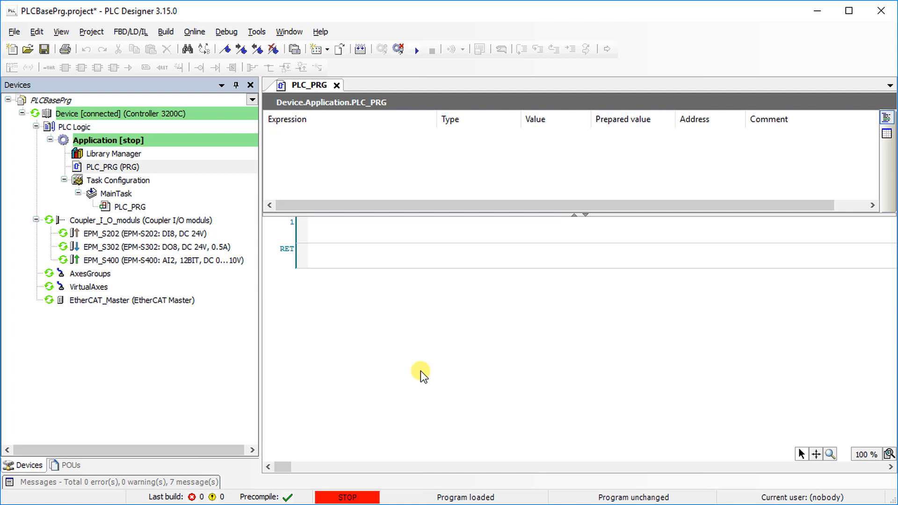
{"action": "mouse_move", "coordinate": [266, 145]}
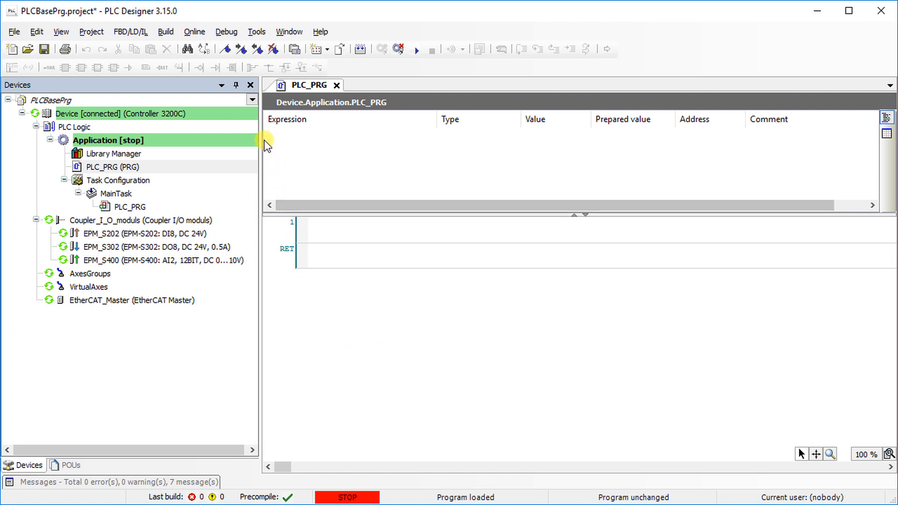
Start the application and open EPM_S202 to view its eight digital inputs.
{"action": "left_click", "coordinate": [225, 32]}
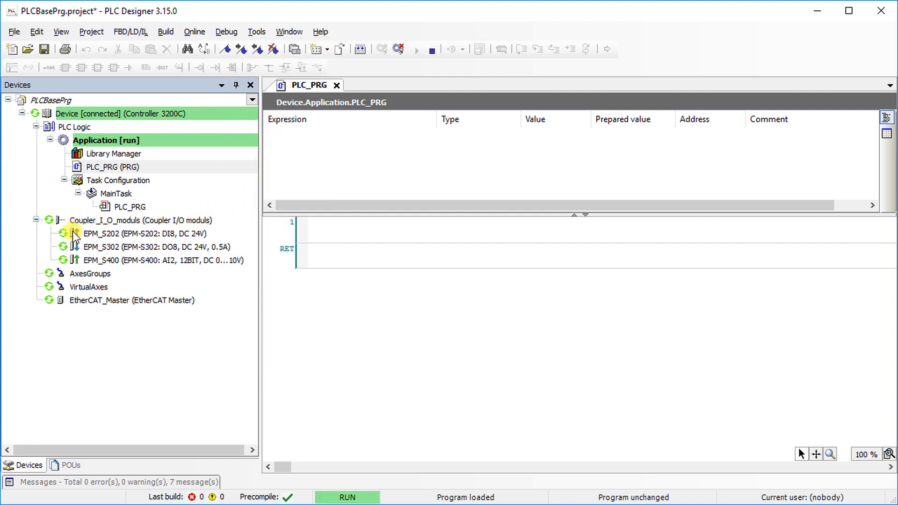
{"action": "double_click", "coordinate": [98, 233]}
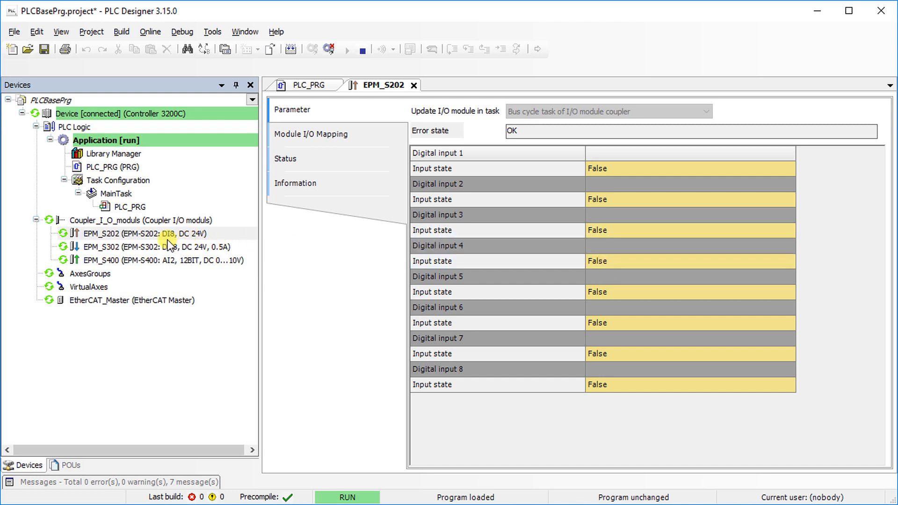
{"action": "mouse_move", "coordinate": [92, 260]}
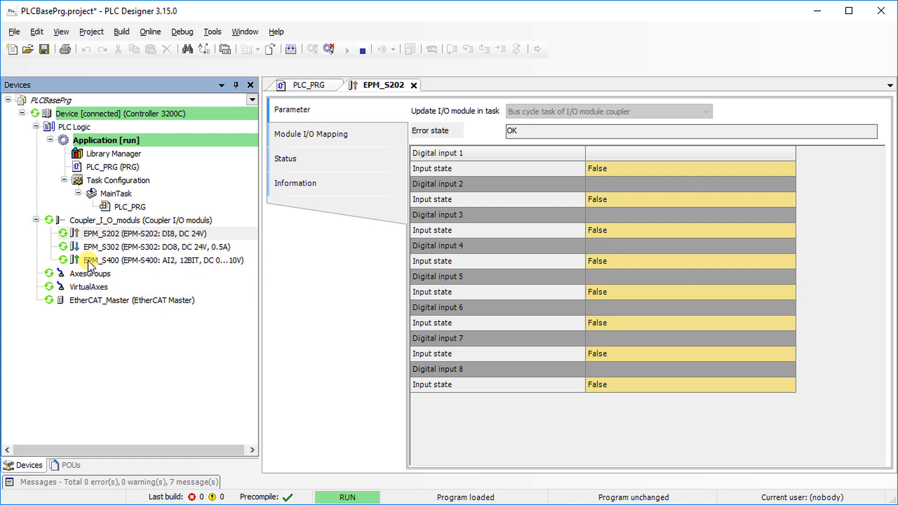
Open EPM_S400's live Parameter page showing 7.55 V and 5.08 V.
{"action": "double_click", "coordinate": [97, 260]}
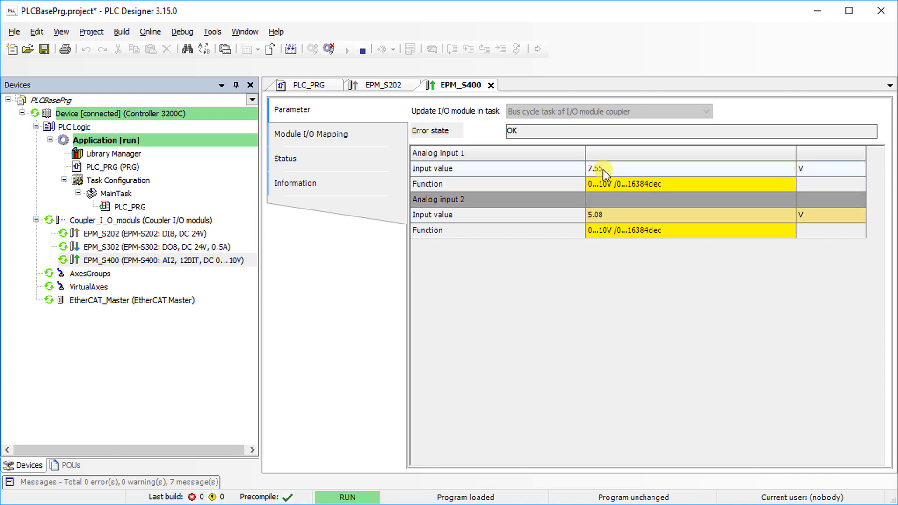
{"action": "mouse_move", "coordinate": [492, 303]}
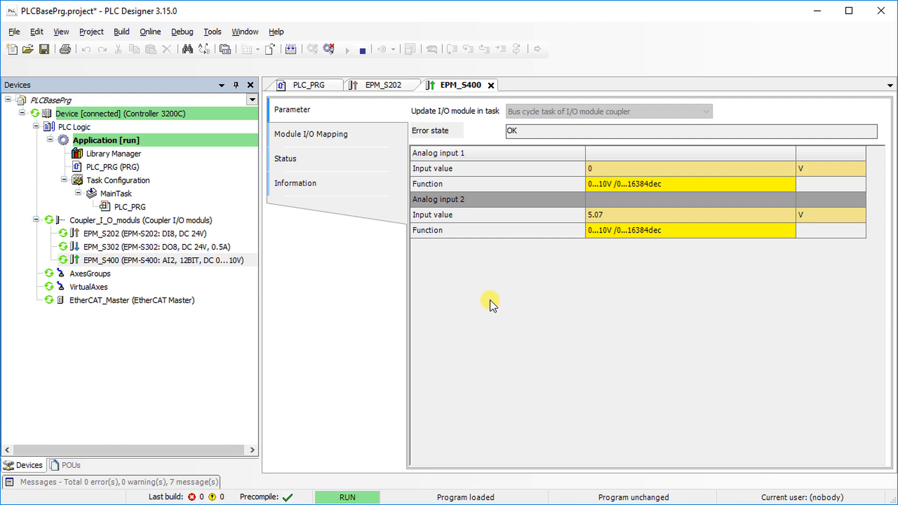
{"action": "mouse_move", "coordinate": [252, 100]}
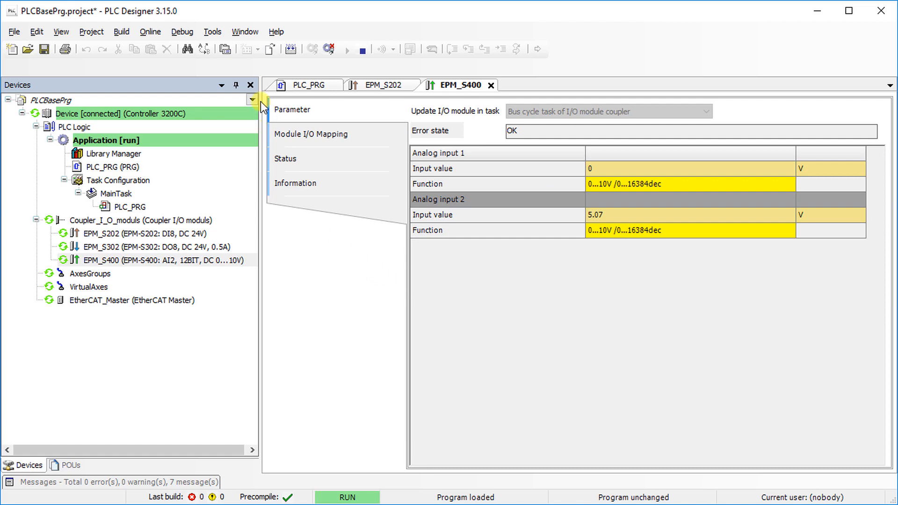
Log out via Online > Logout and save with File > Save Project.
{"action": "left_click", "coordinate": [151, 32]}
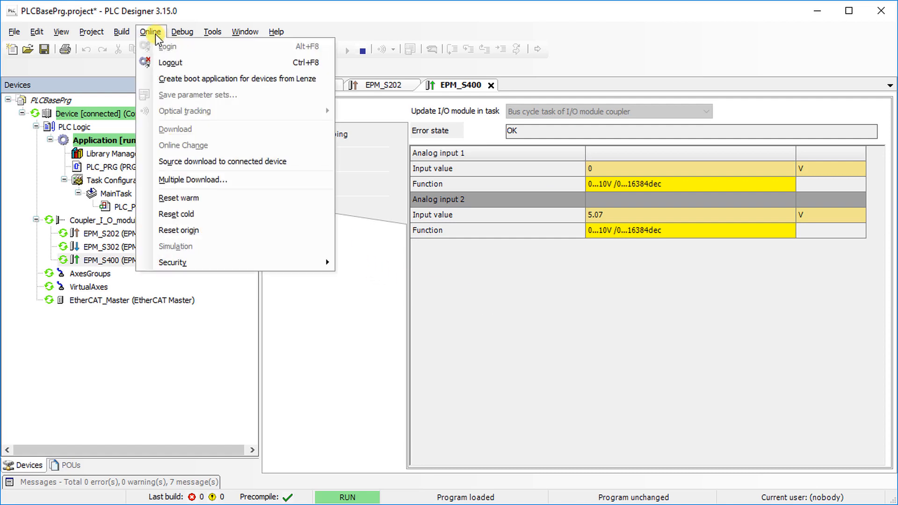
{"action": "mouse_move", "coordinate": [169, 61]}
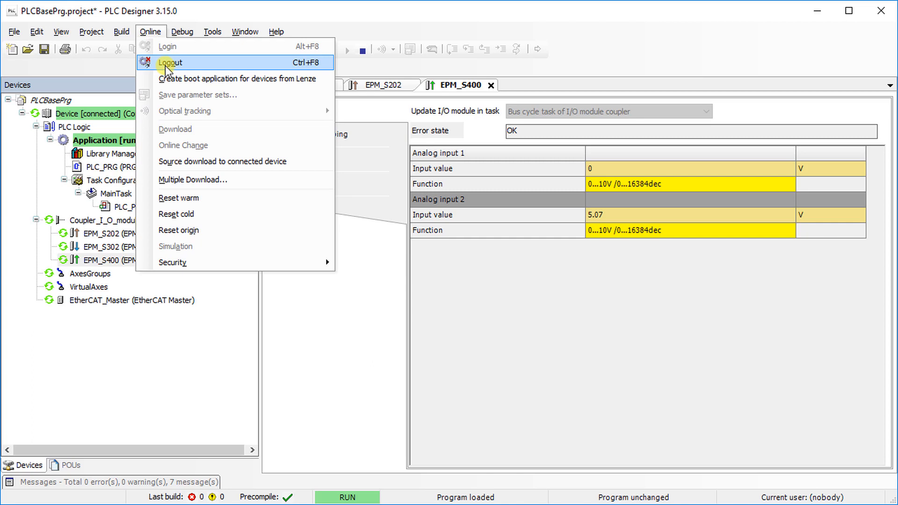
{"action": "left_click", "coordinate": [170, 62]}
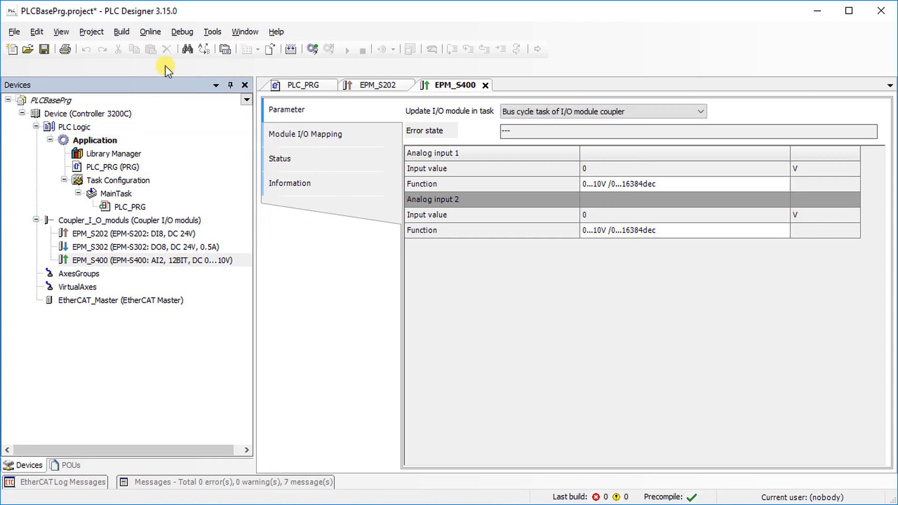
{"action": "mouse_move", "coordinate": [14, 31]}
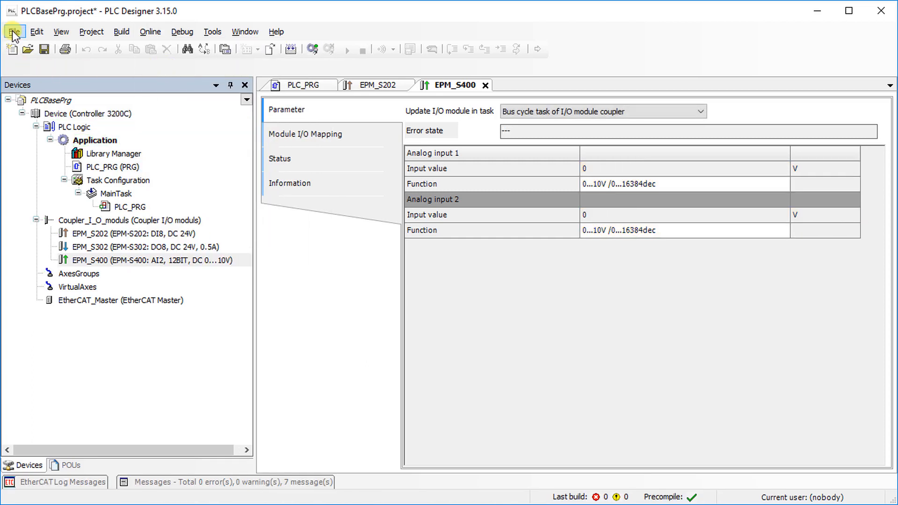
{"action": "left_click", "coordinate": [13, 31]}
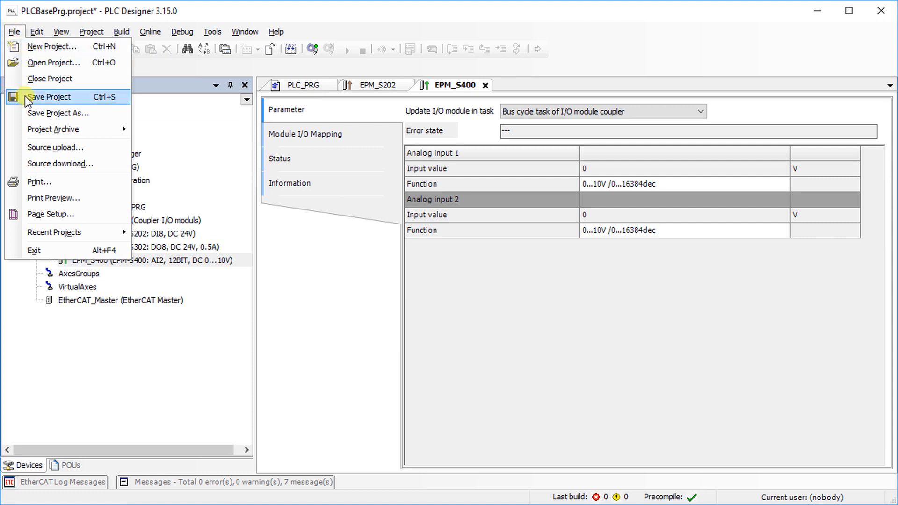
{"action": "left_click", "coordinate": [51, 96]}
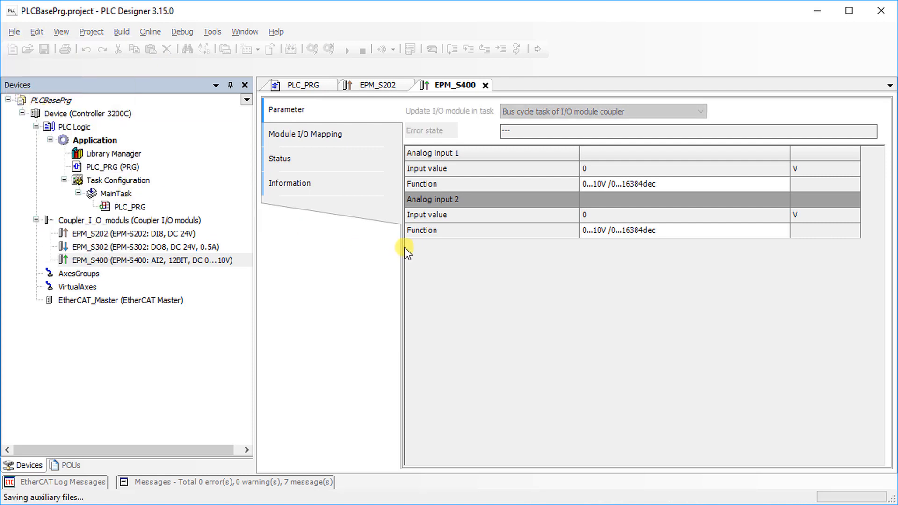